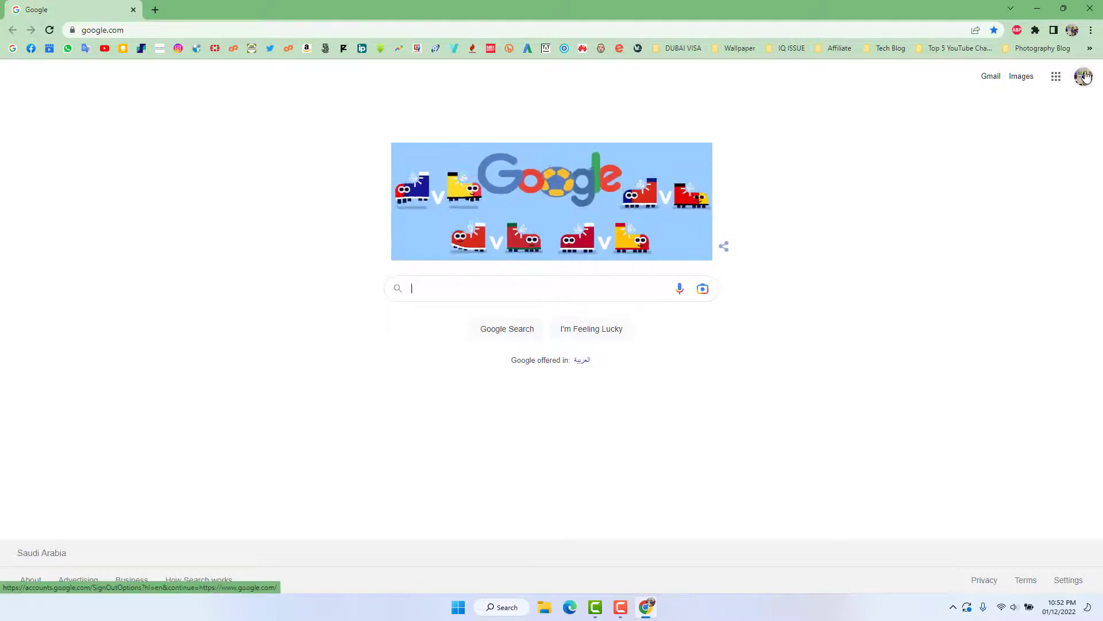
Step: Go from the google.com profile avatar to the Google Account home page
{"action": "left_click", "coordinate": [1082, 76]}
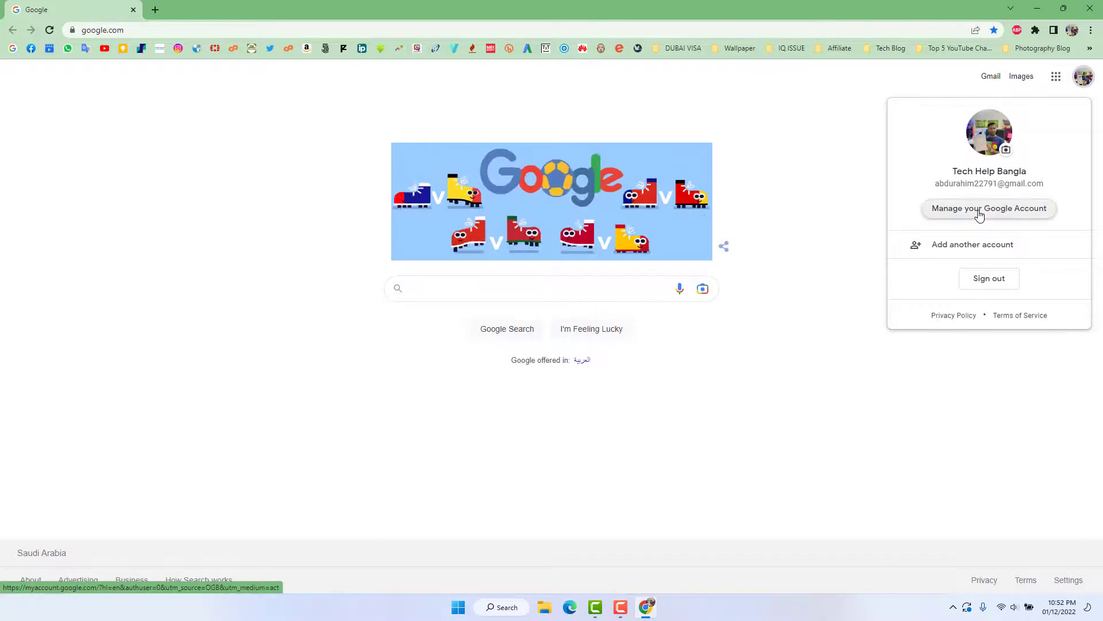
{"action": "left_click", "coordinate": [988, 208]}
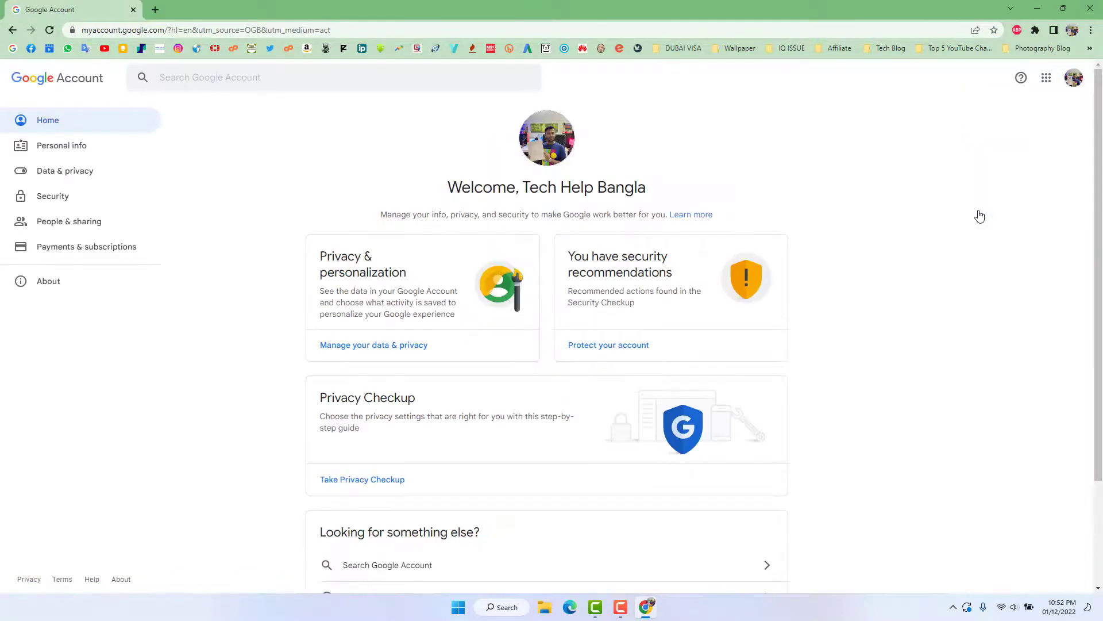
{"action": "mouse_move", "coordinate": [76, 253]}
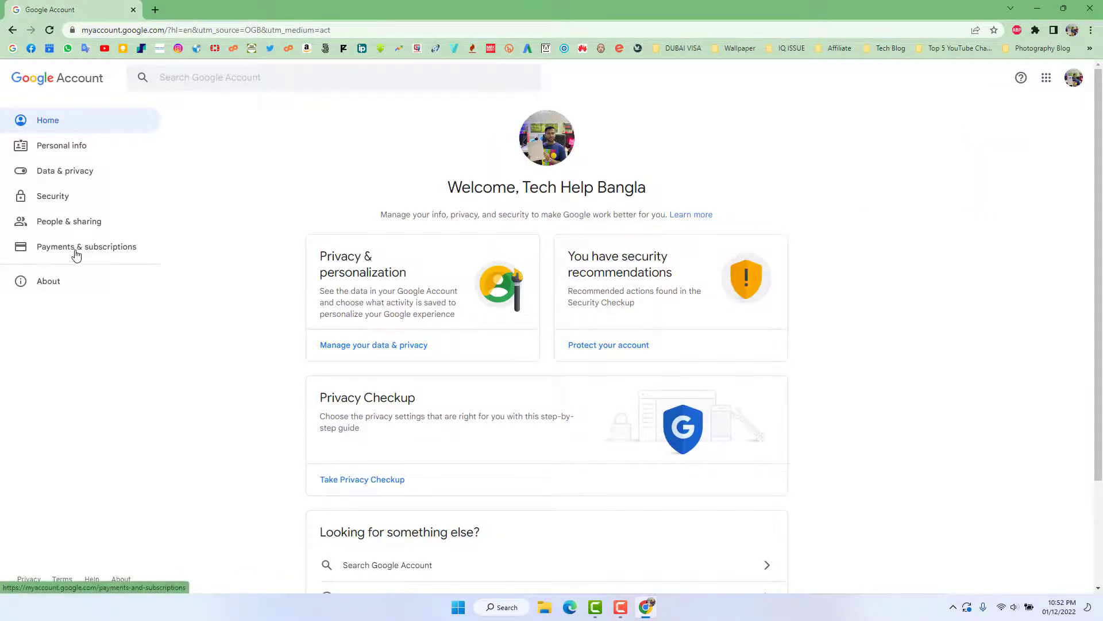
Step: Reach the saved payment methods from Payments & subscriptions in the sidebar
{"action": "left_click", "coordinate": [87, 246]}
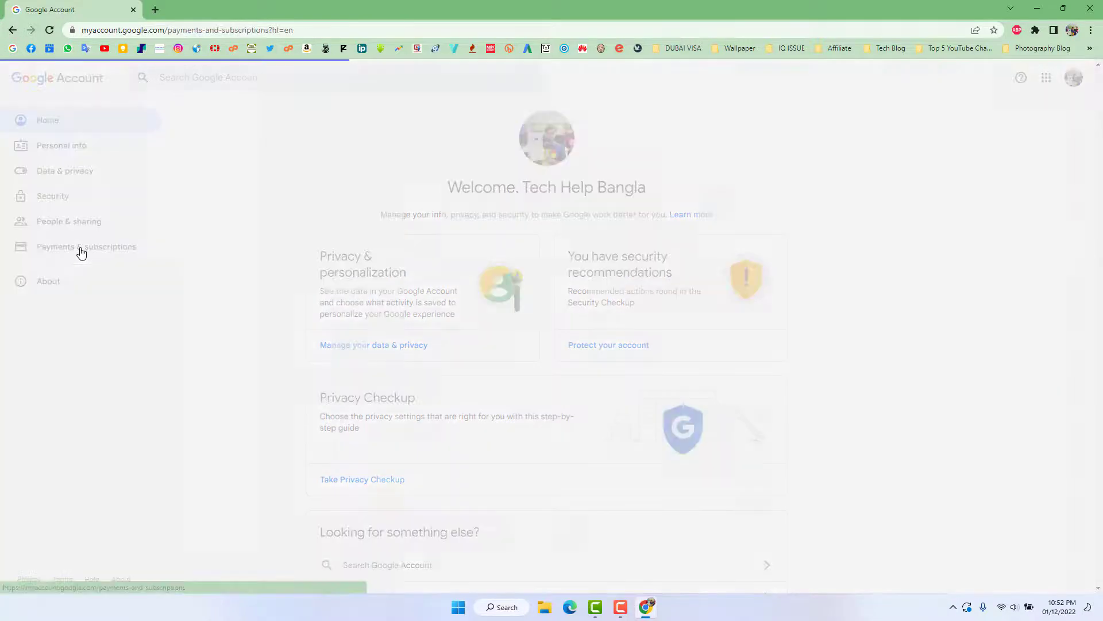
{"action": "left_click", "coordinate": [86, 246]}
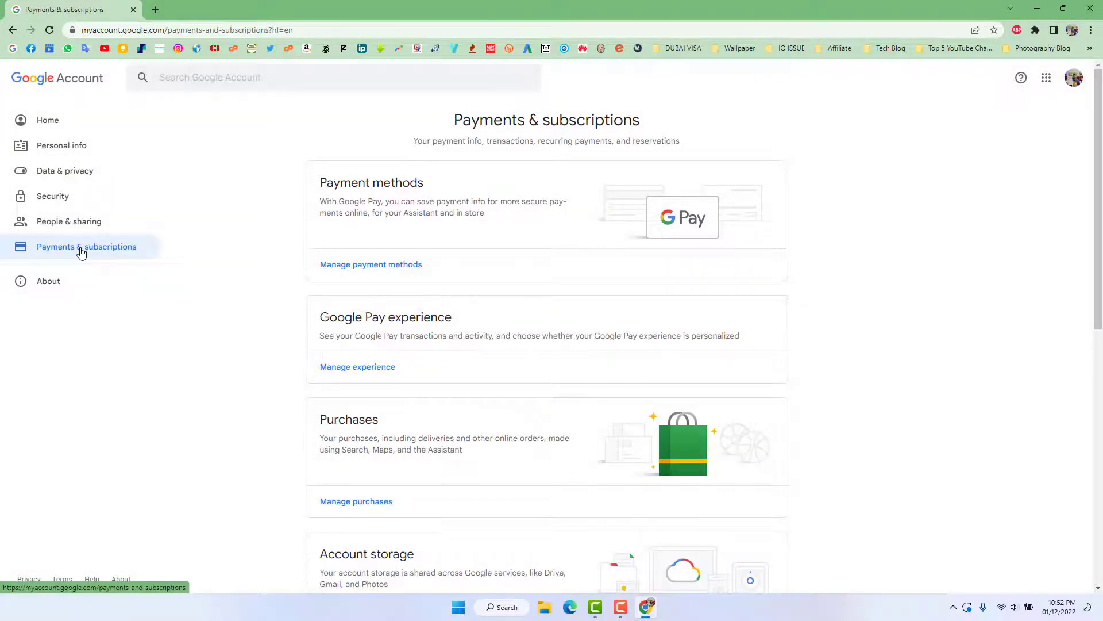
{"action": "mouse_move", "coordinate": [396, 189]}
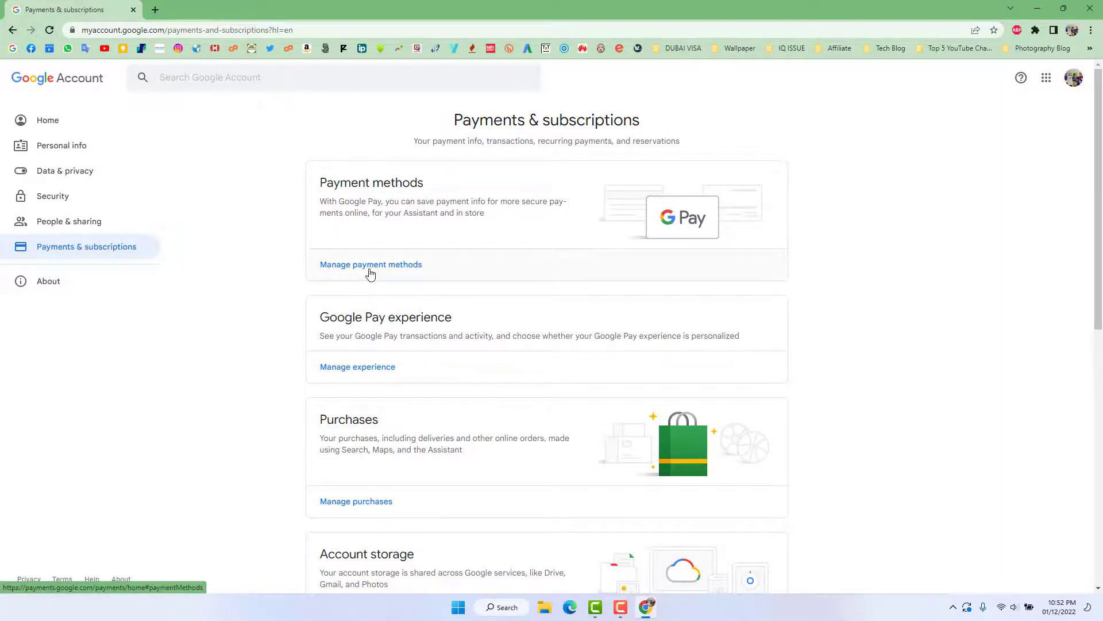
{"action": "left_click", "coordinate": [371, 264]}
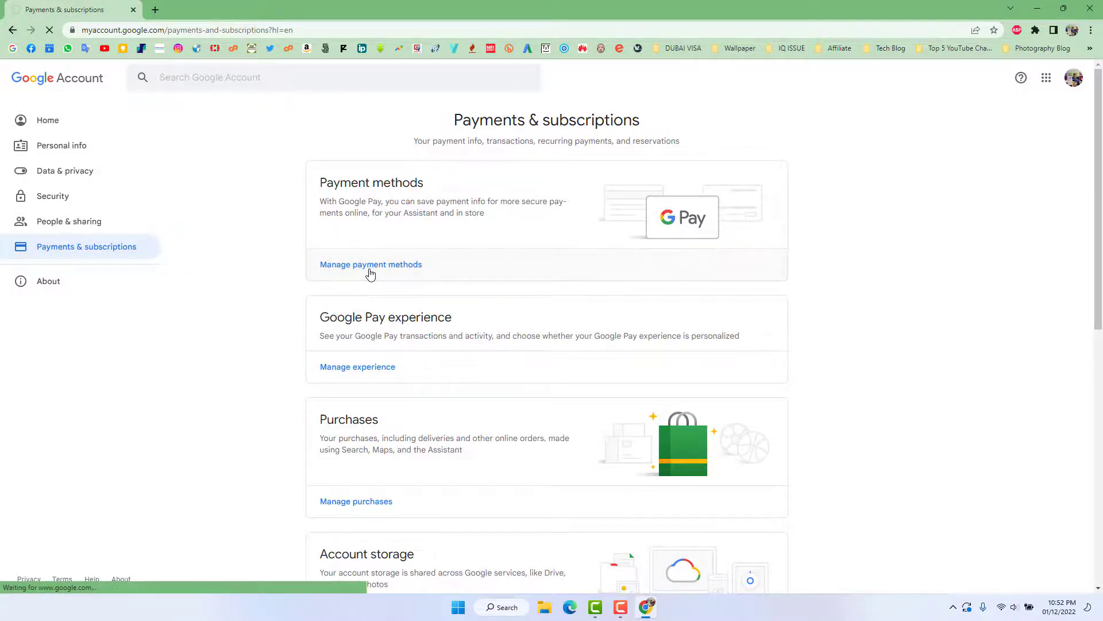
{"action": "left_click", "coordinate": [371, 264]}
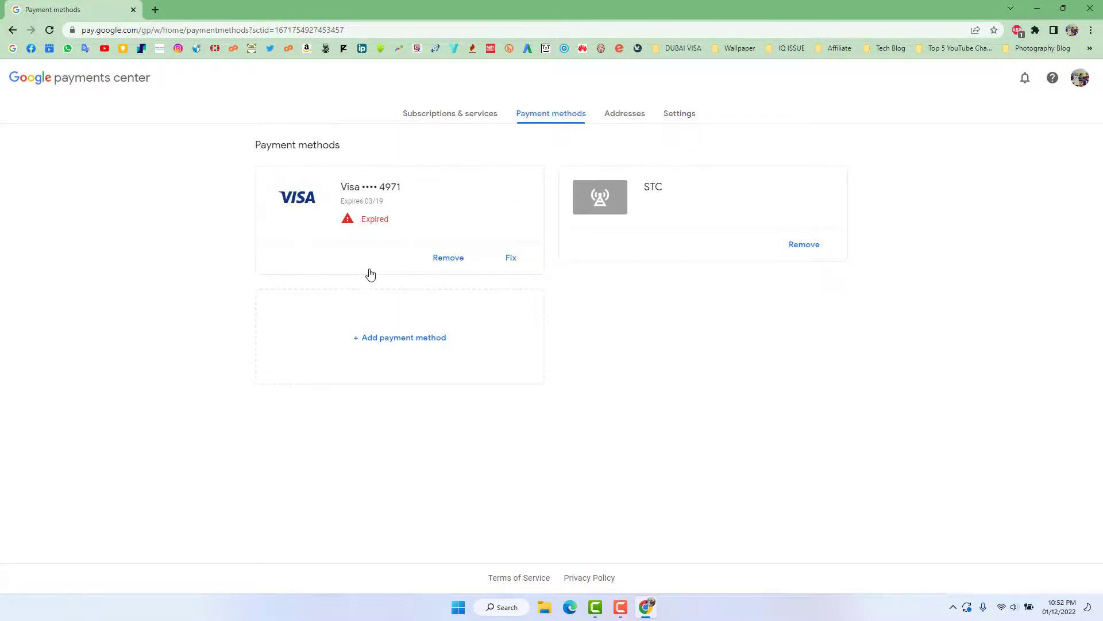
{"action": "left_click", "coordinate": [448, 257]}
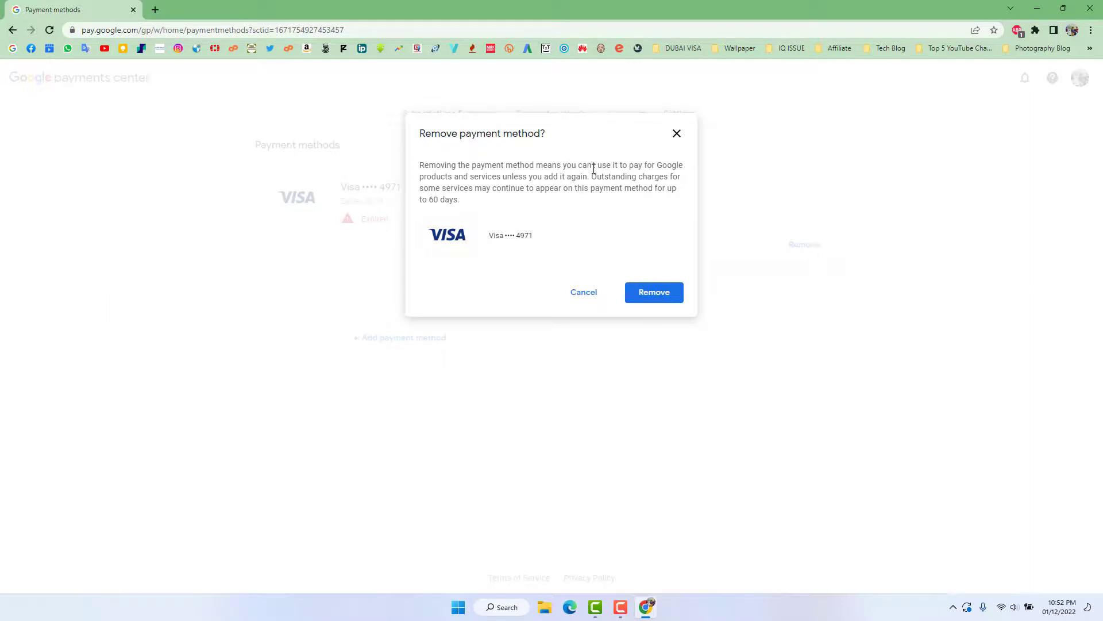
{"action": "left_click", "coordinate": [676, 133]}
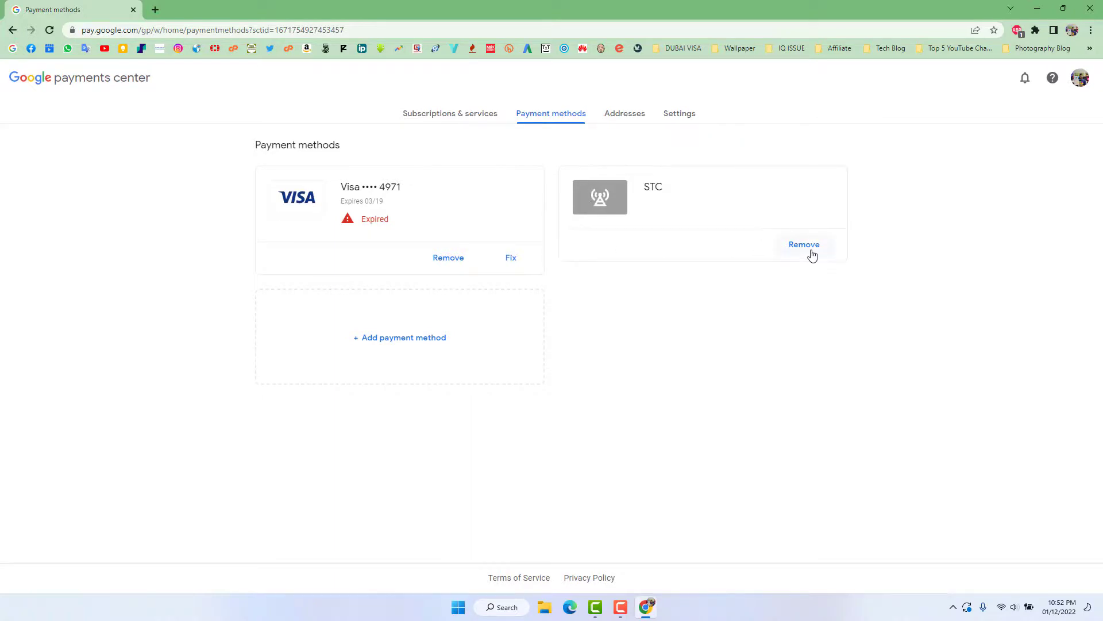
Step: Remove the STC carrier billing payment method and confirm the removal
{"action": "left_click", "coordinate": [803, 244]}
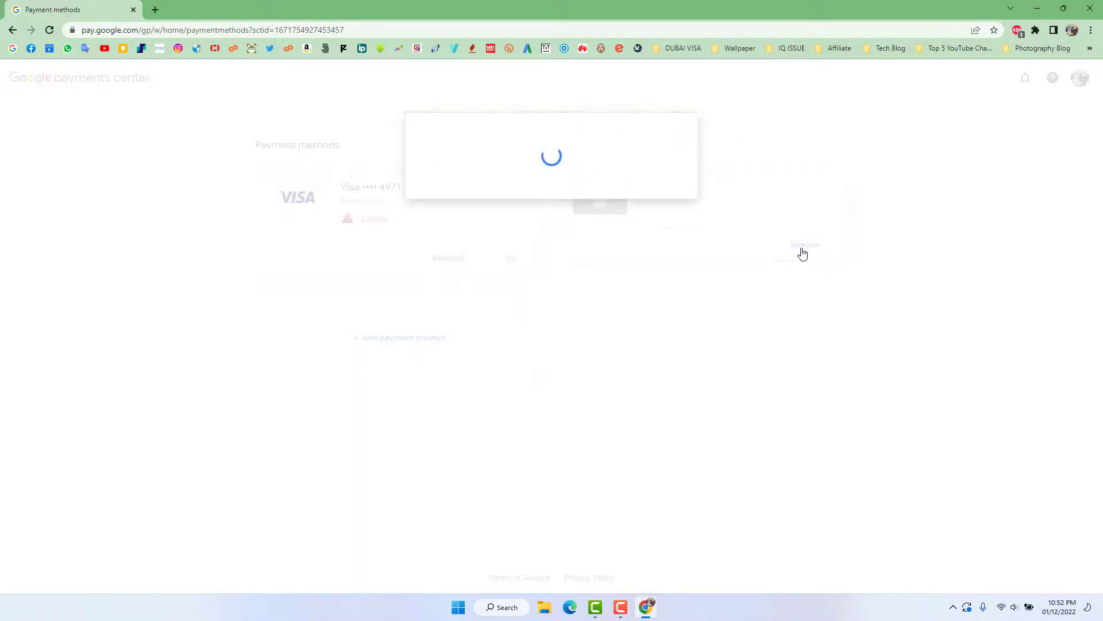
{"action": "left_click", "coordinate": [804, 244]}
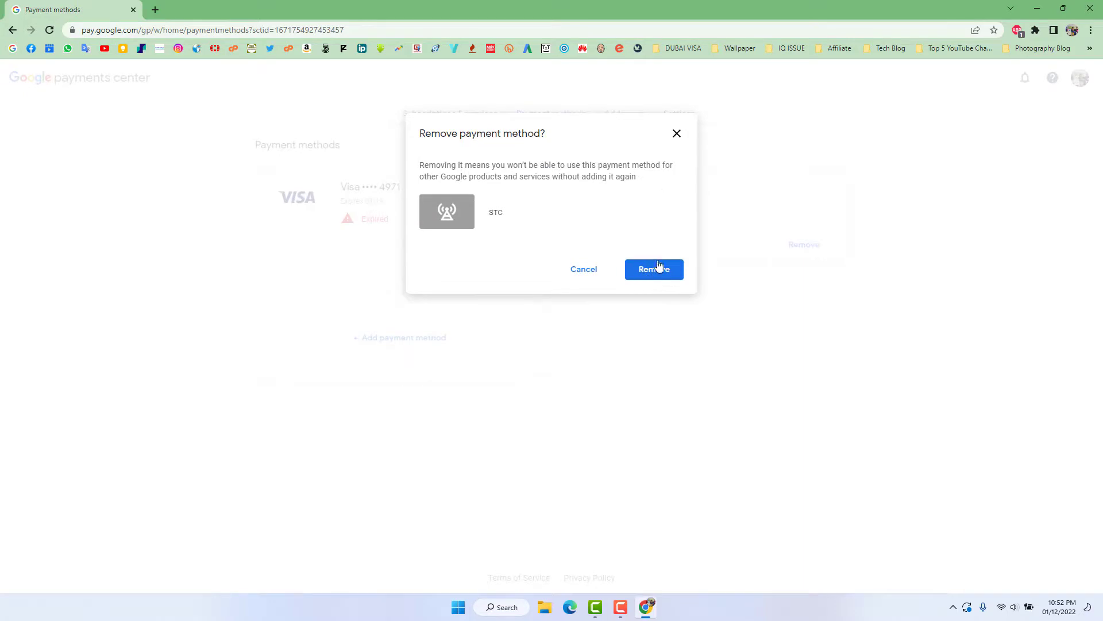